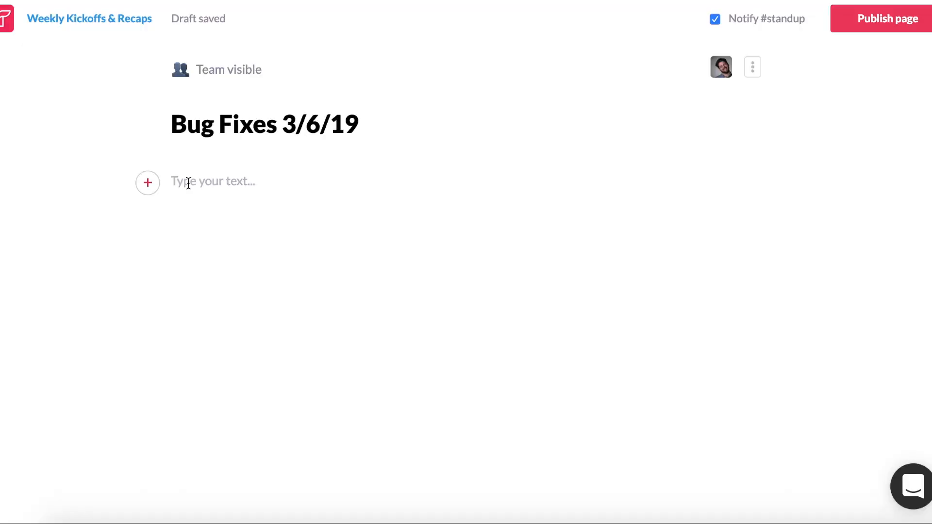
# - Embed the 'Line breaks missing in Word import' GitHub issue into the Bug Fixes 3/6/19 page via #word
pyautogui.write('#word')
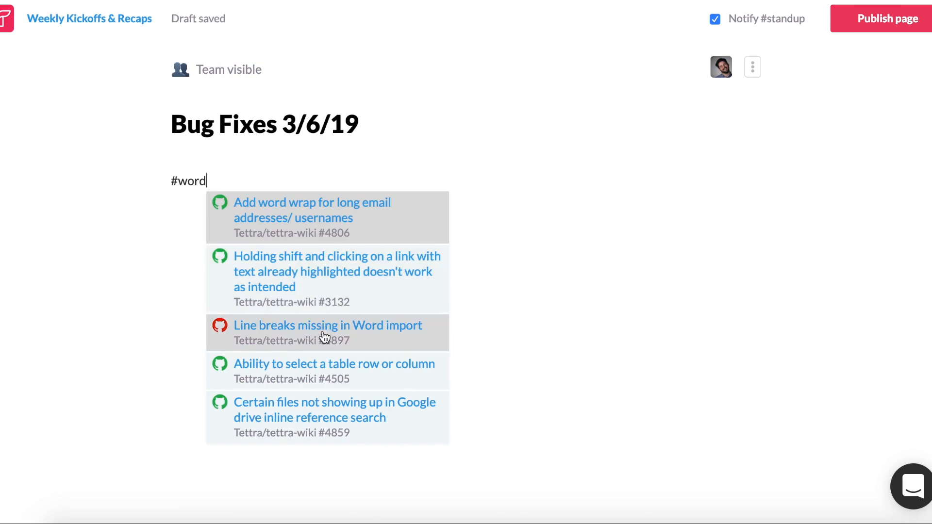
pyautogui.click(326, 333)
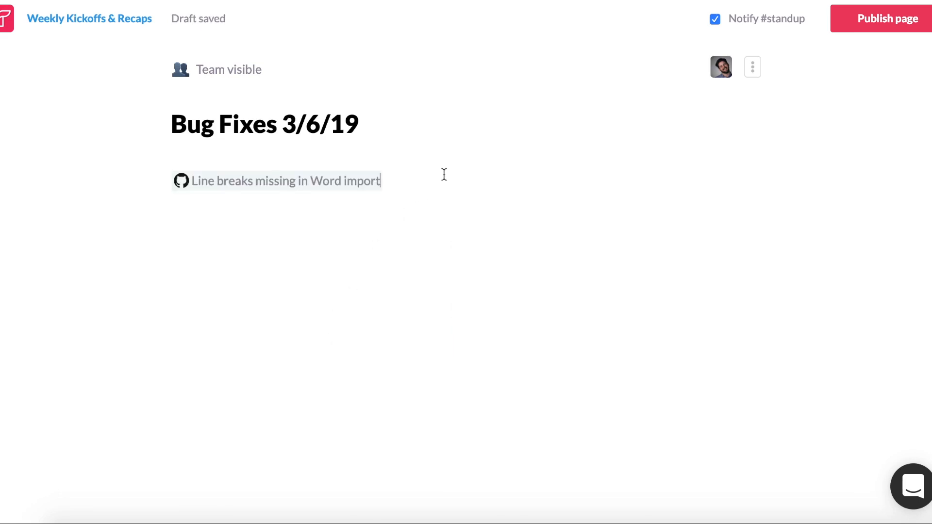
pyautogui.click(880, 18)
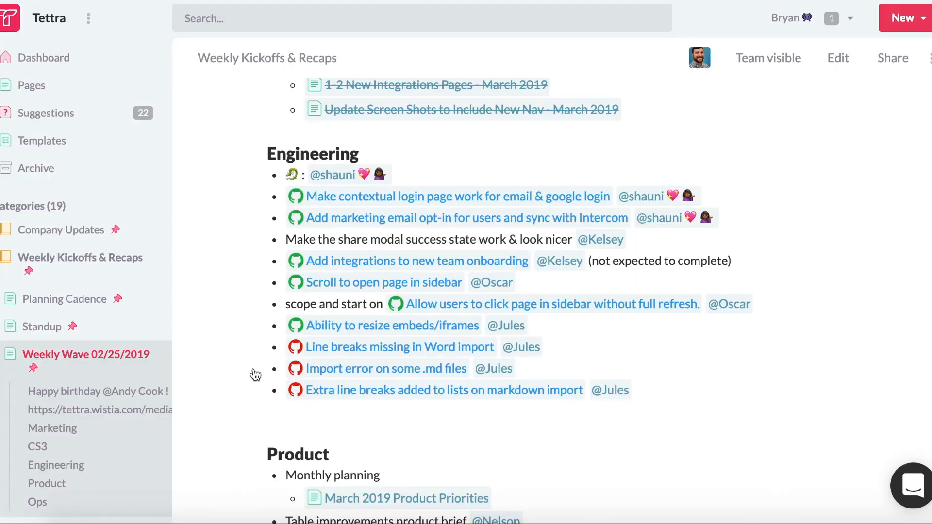
pyautogui.moveTo(240, 345)
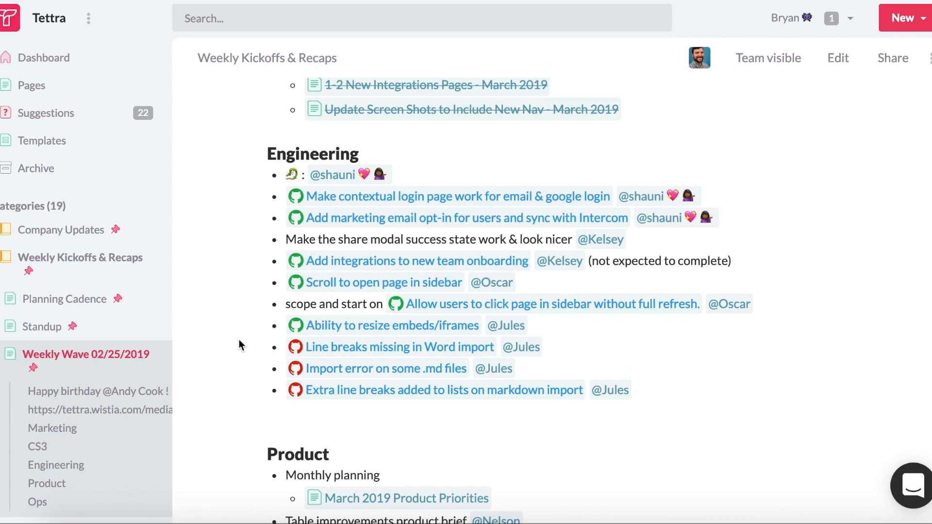
pyautogui.moveTo(278, 269)
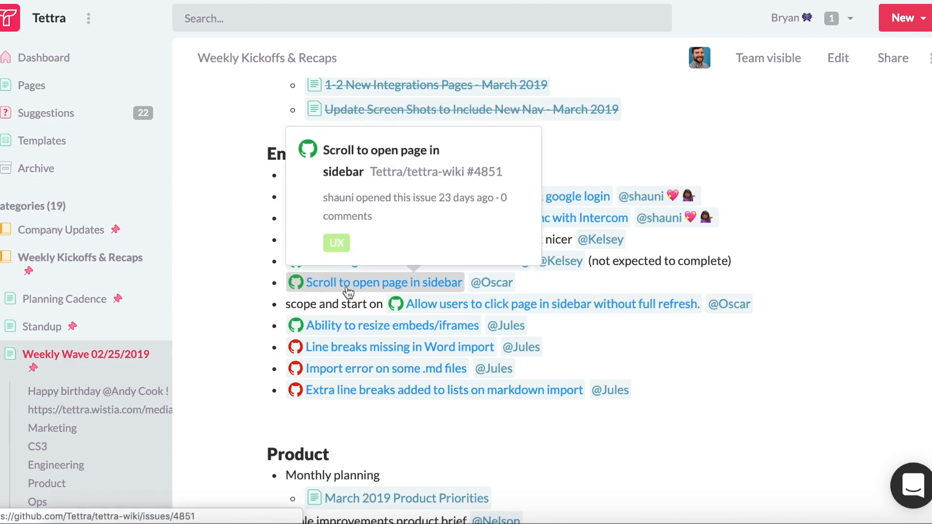
pyautogui.moveTo(347, 346)
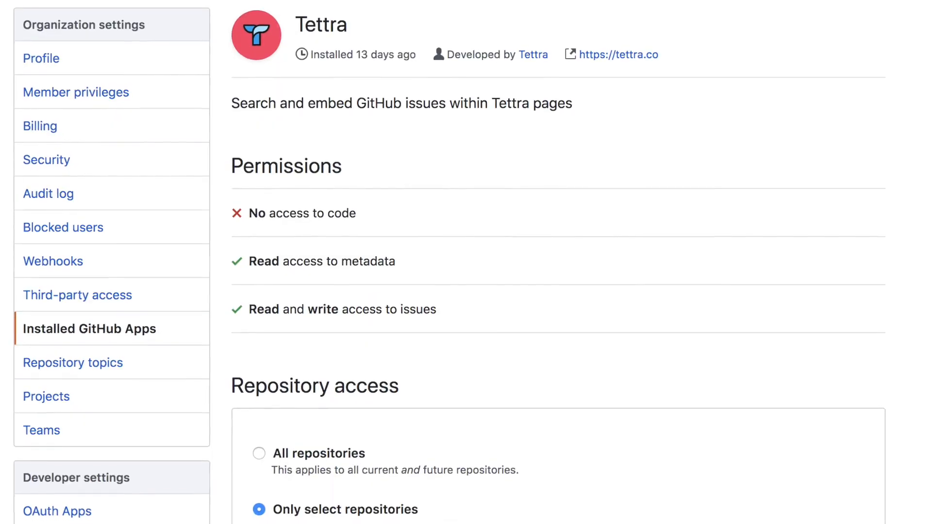
# - Scroll the Tettra app settings to Repository access showing 'Only select repositories' with four repos
pyautogui.scroll(-3)
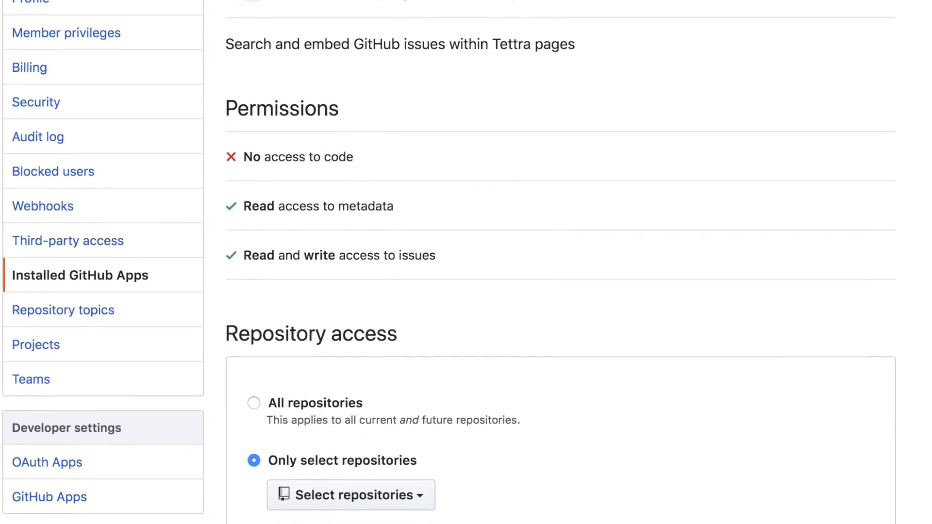
pyautogui.scroll(-3)
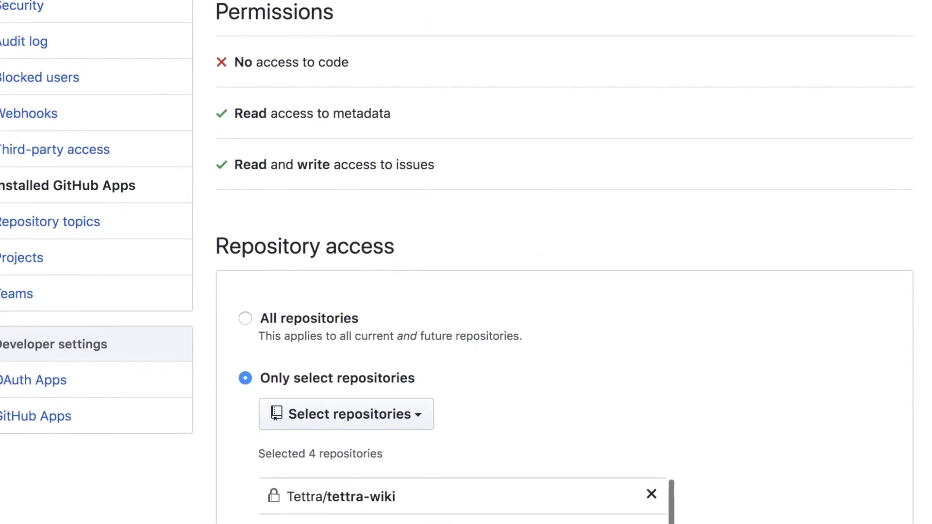
pyautogui.scroll(-3)
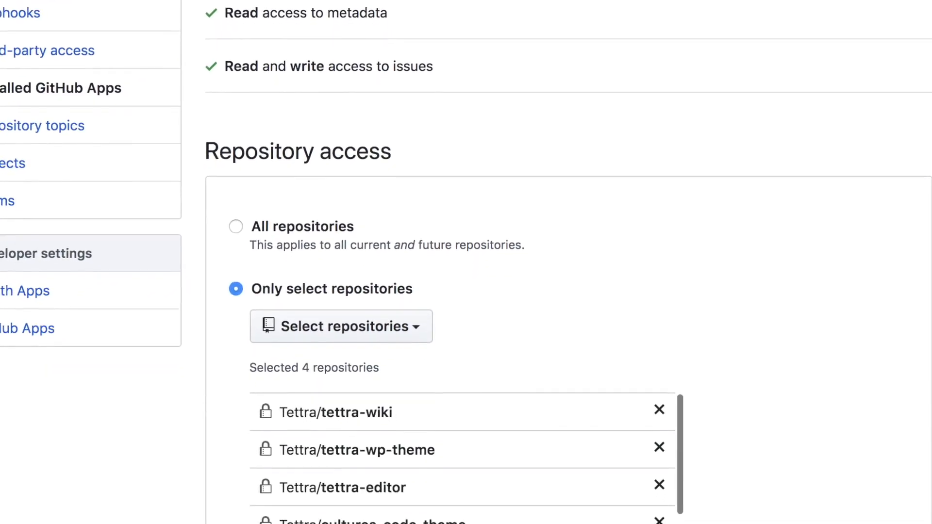
pyautogui.scroll(-3)
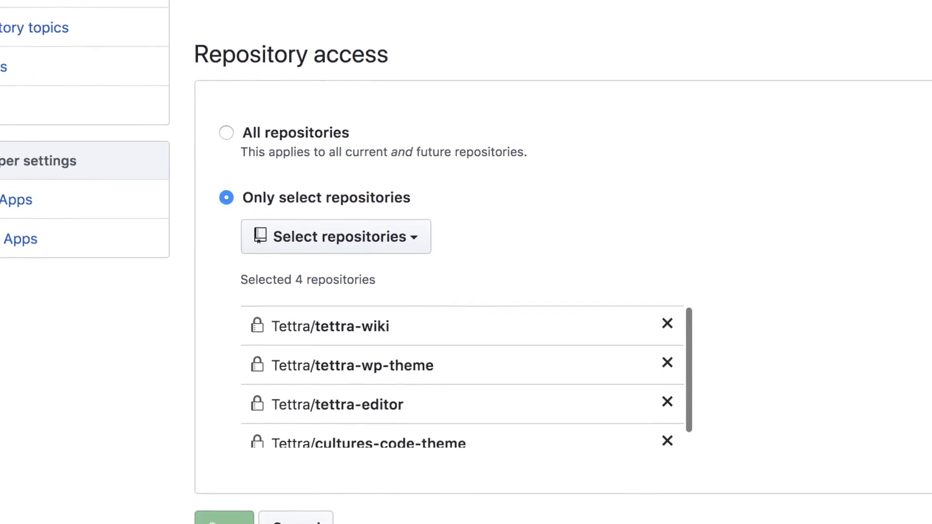